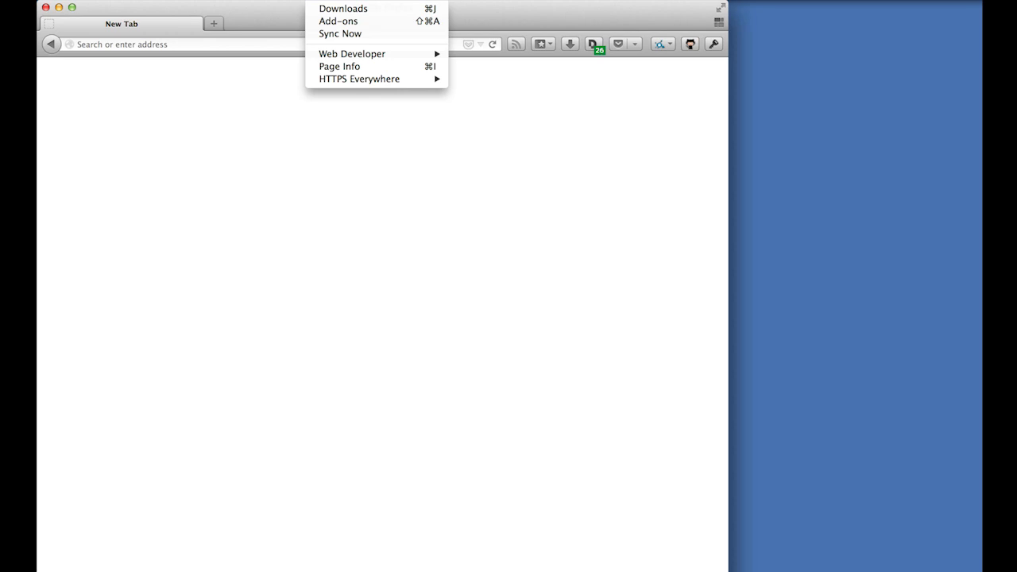
mouse_move(353, 54)
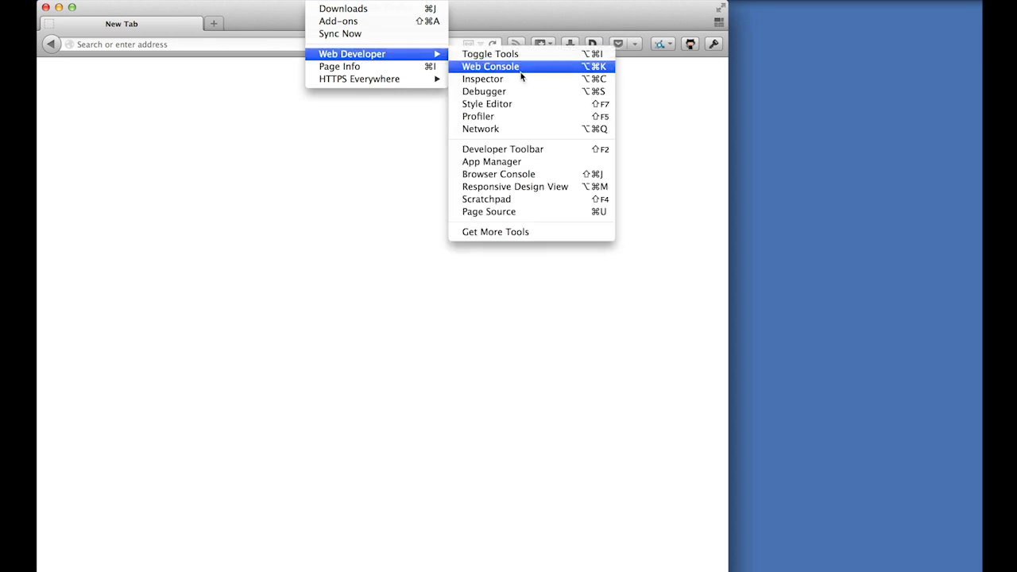
- Launch App Manager and start a connected Firefox OS 1.3 simulator
left_click(493, 162)
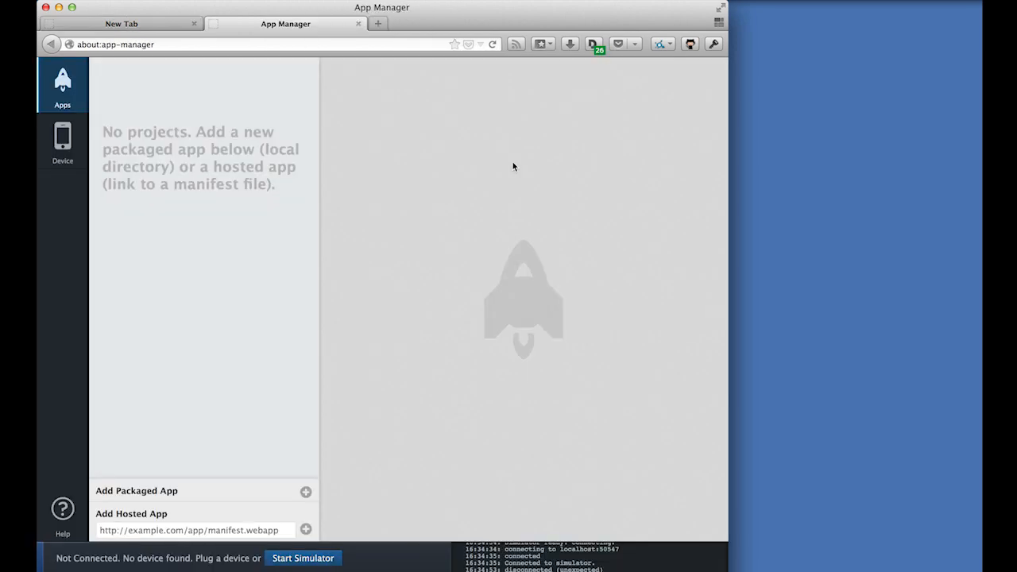
mouse_move(473, 194)
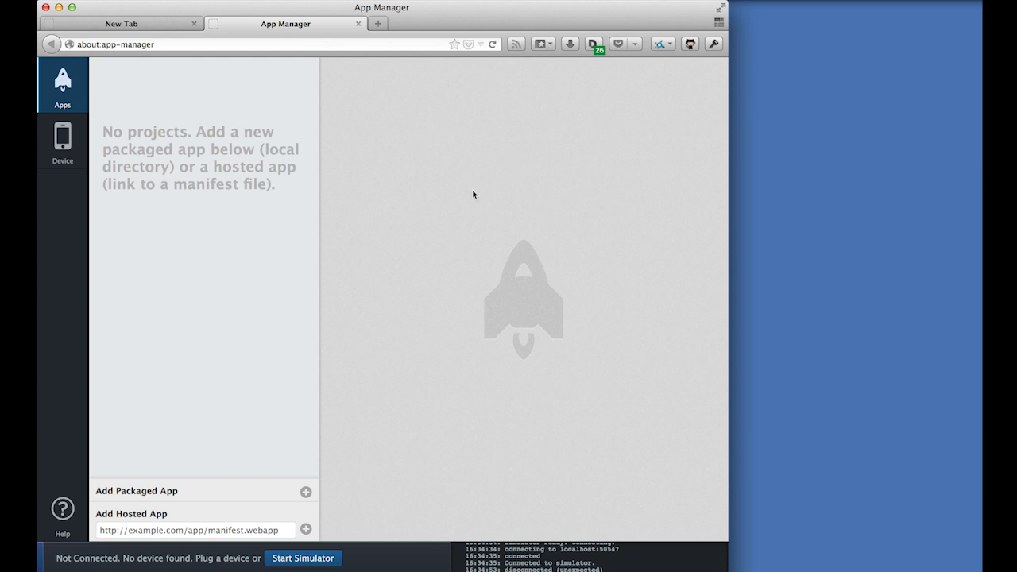
mouse_move(400, 294)
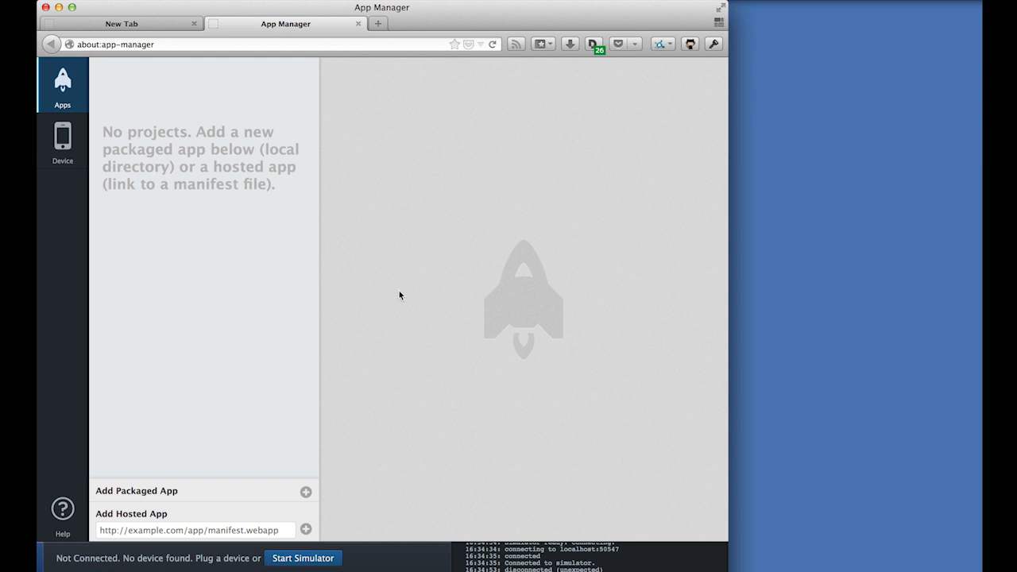
mouse_move(235, 324)
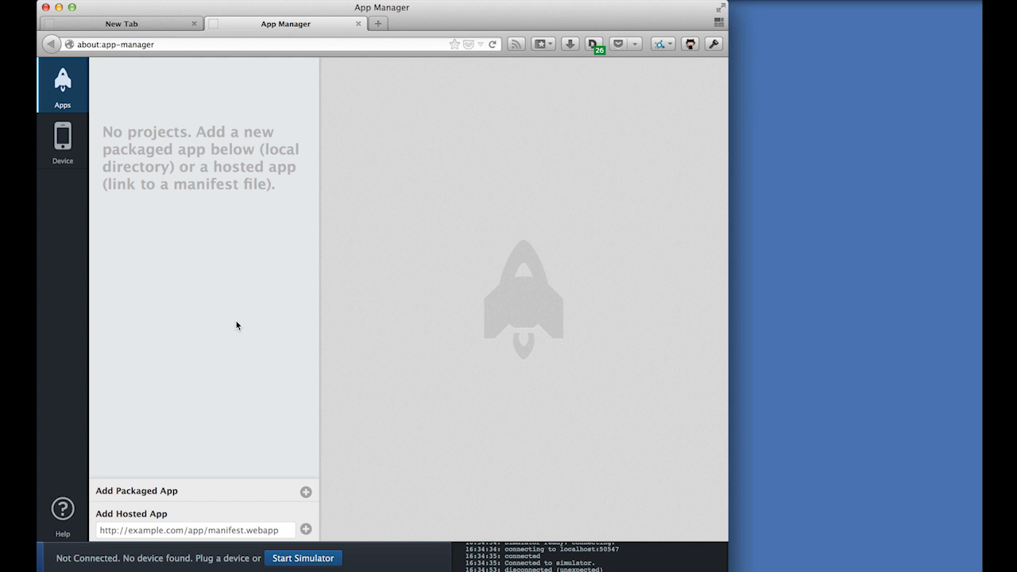
mouse_move(286, 387)
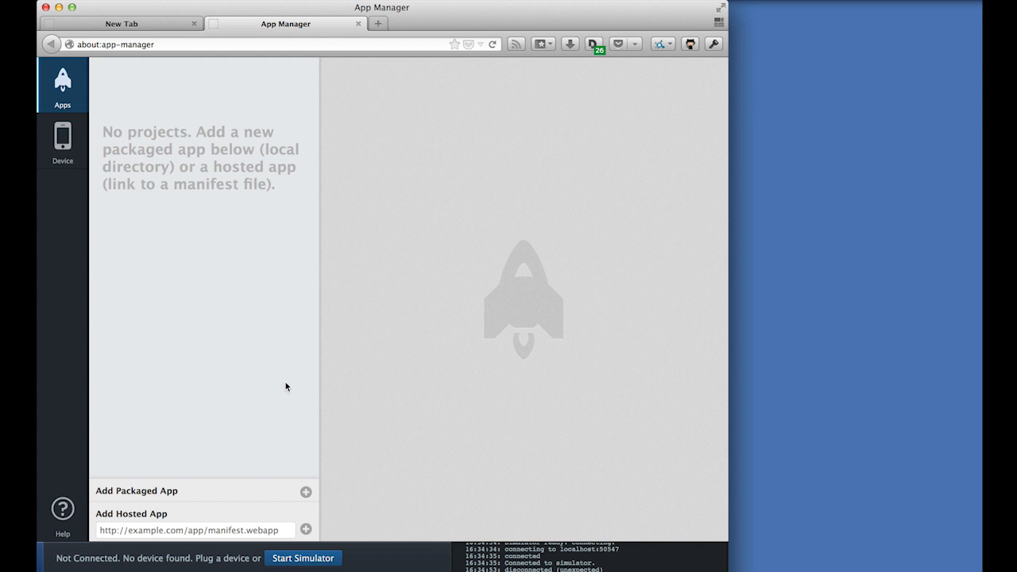
left_click(302, 557)
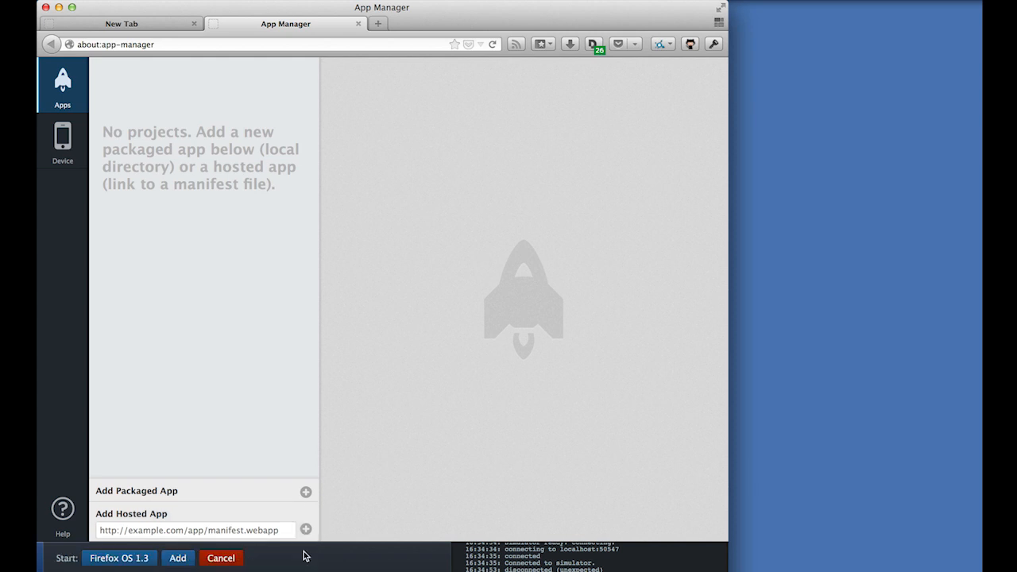
left_click(178, 558)
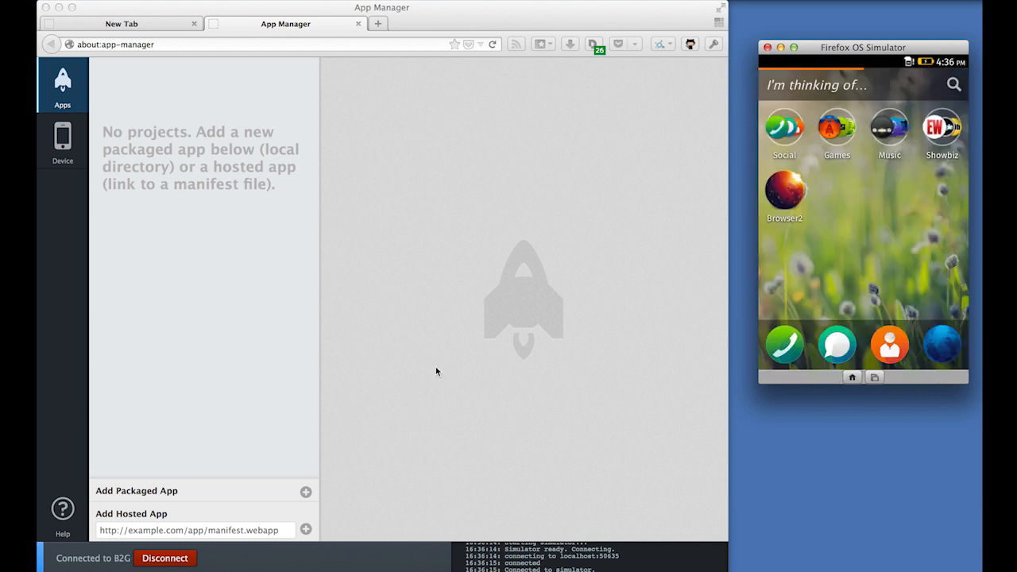
- Add the todo-app-finished folder as a packaged app listed as valid Awesome Todo App
left_click(305, 491)
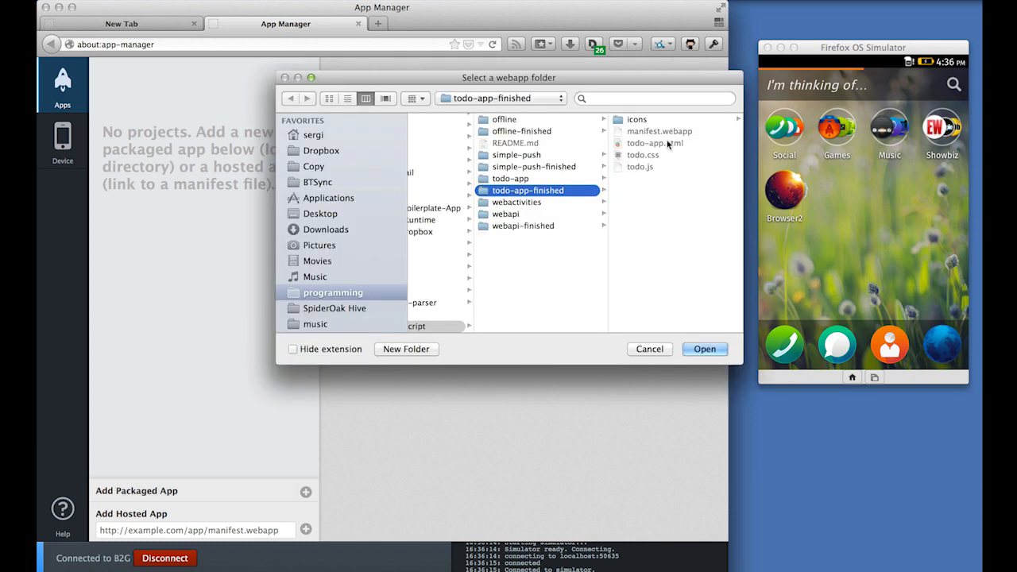
mouse_move(670, 133)
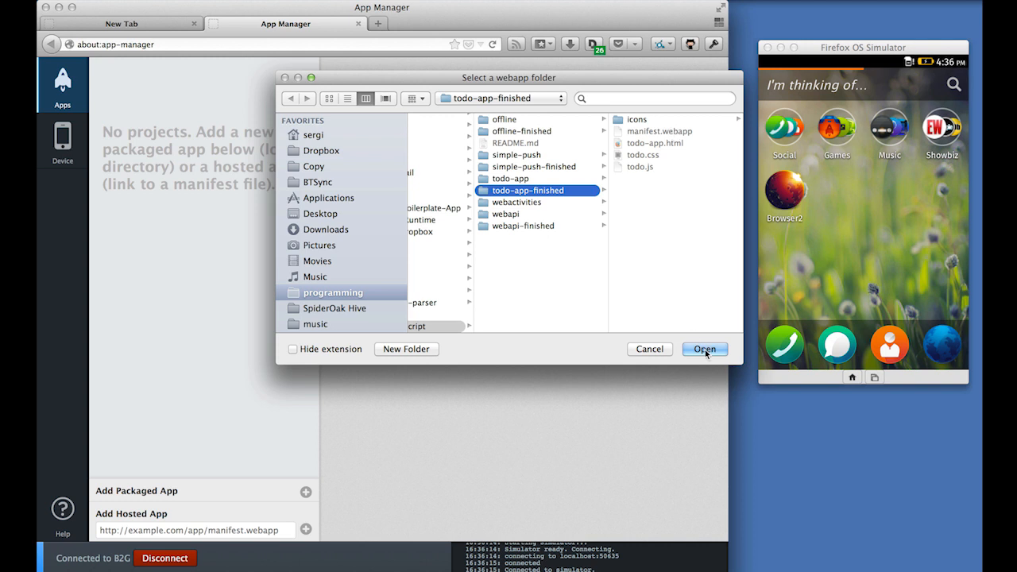
left_click(704, 349)
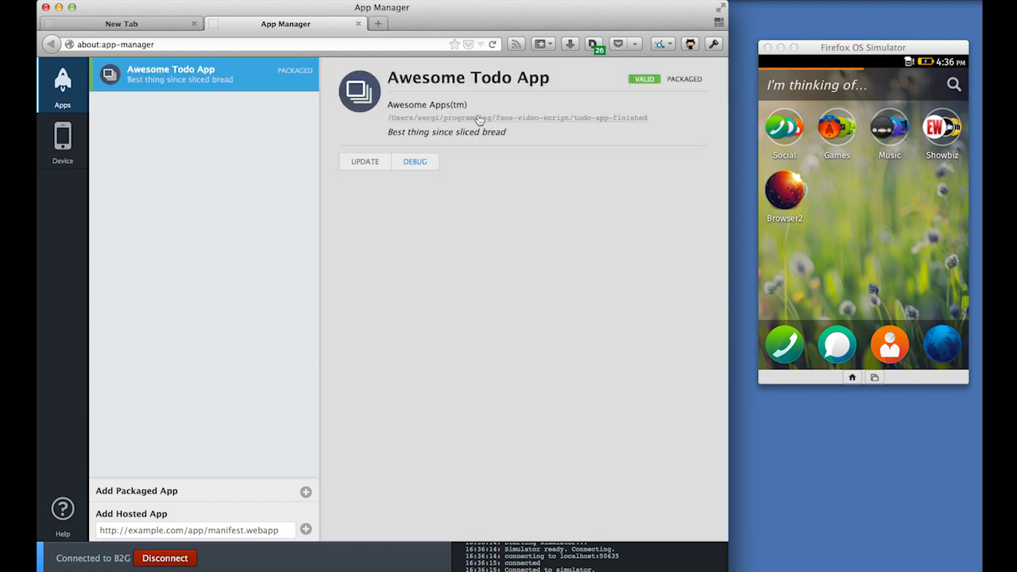
mouse_move(366, 162)
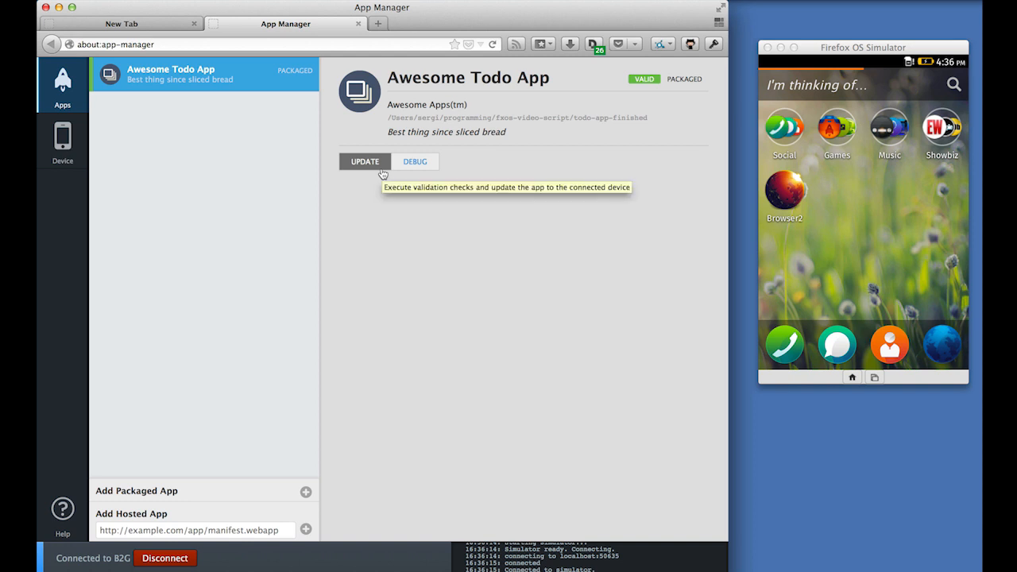
- Install and launch Awesome Todo App in the simulator, then add a 'Learn Bangla' task
left_click(365, 162)
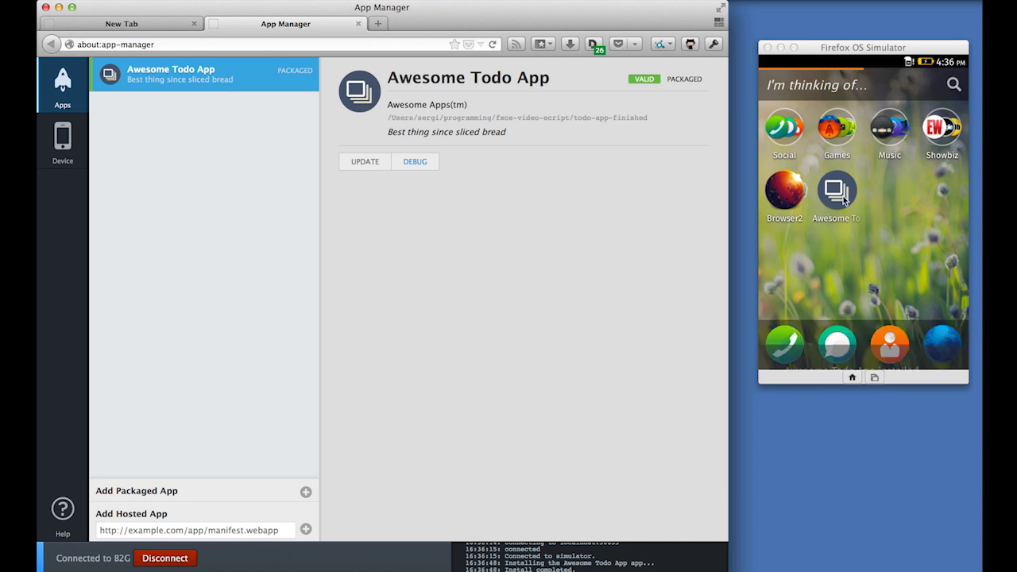
left_click(835, 191)
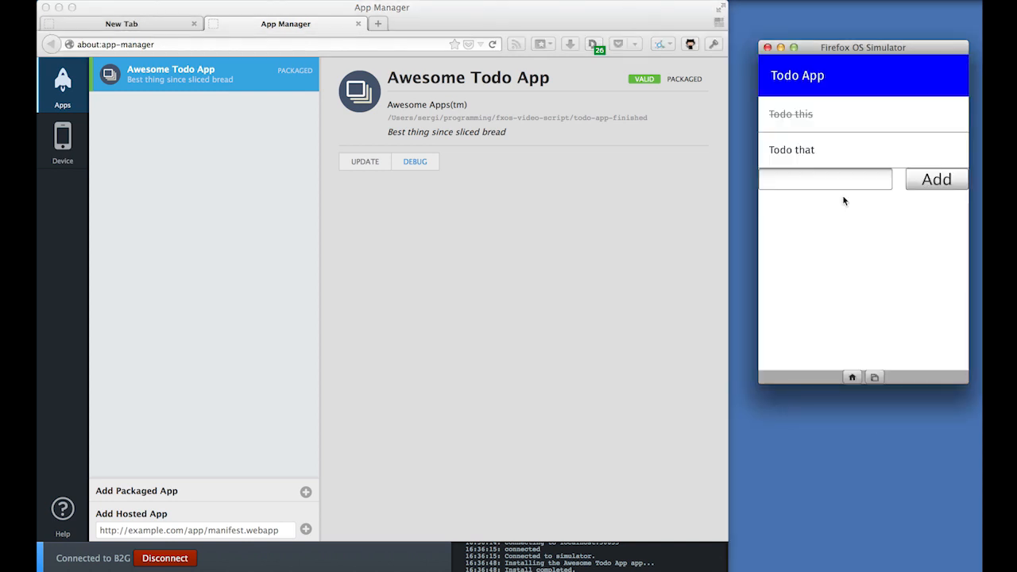
left_click(824, 178)
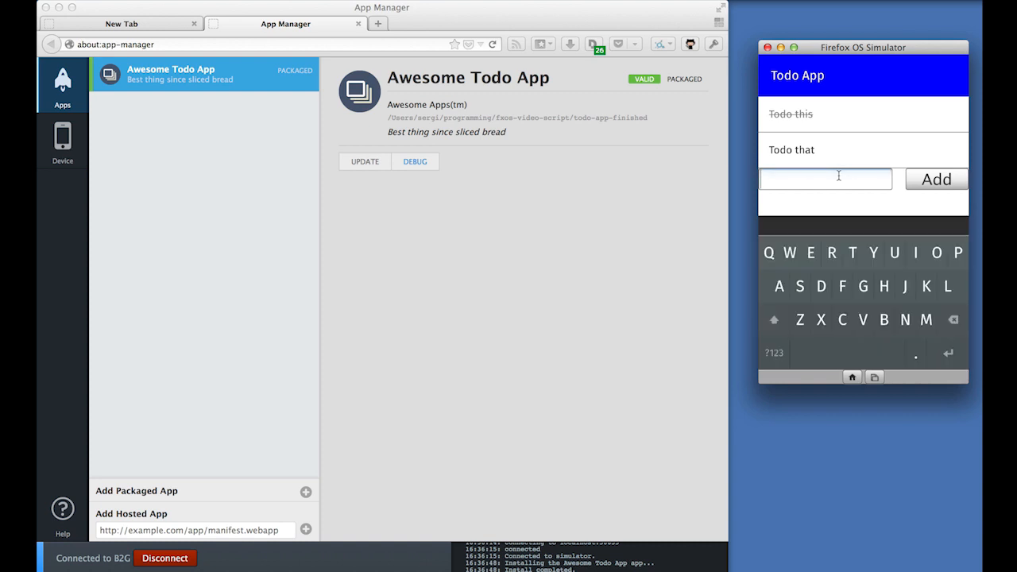
type("Learn")
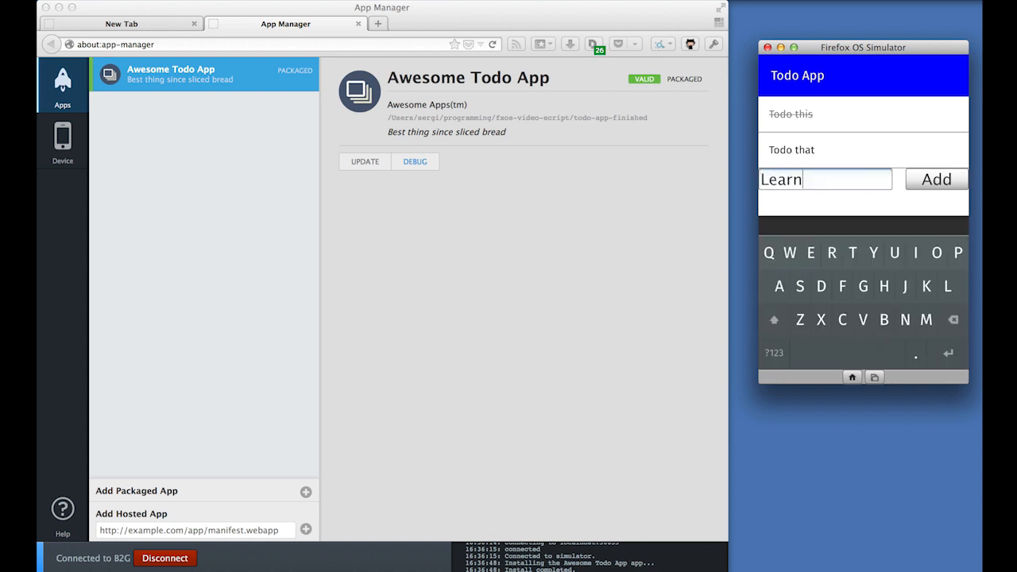
type("Bangla")
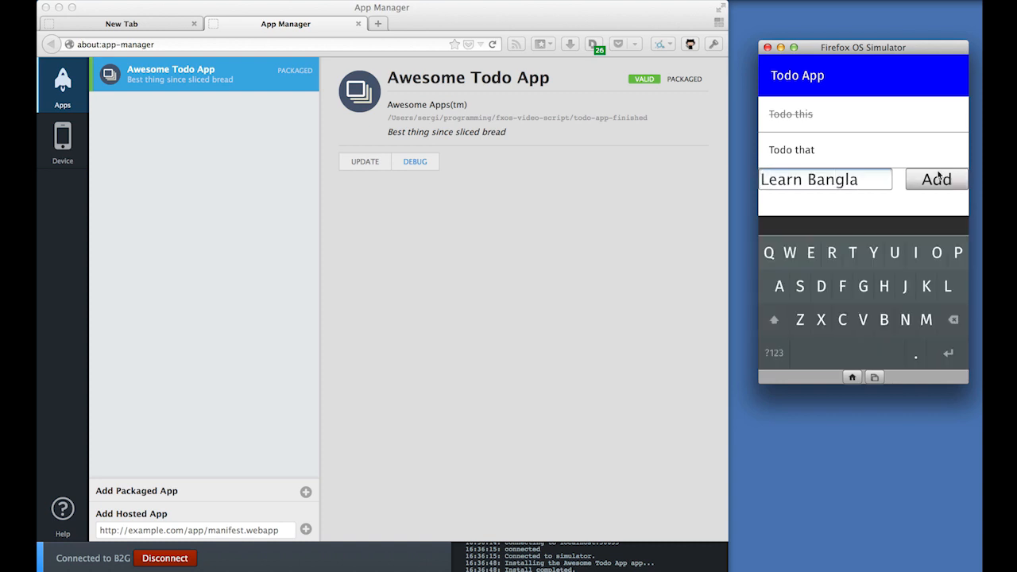
left_click(936, 178)
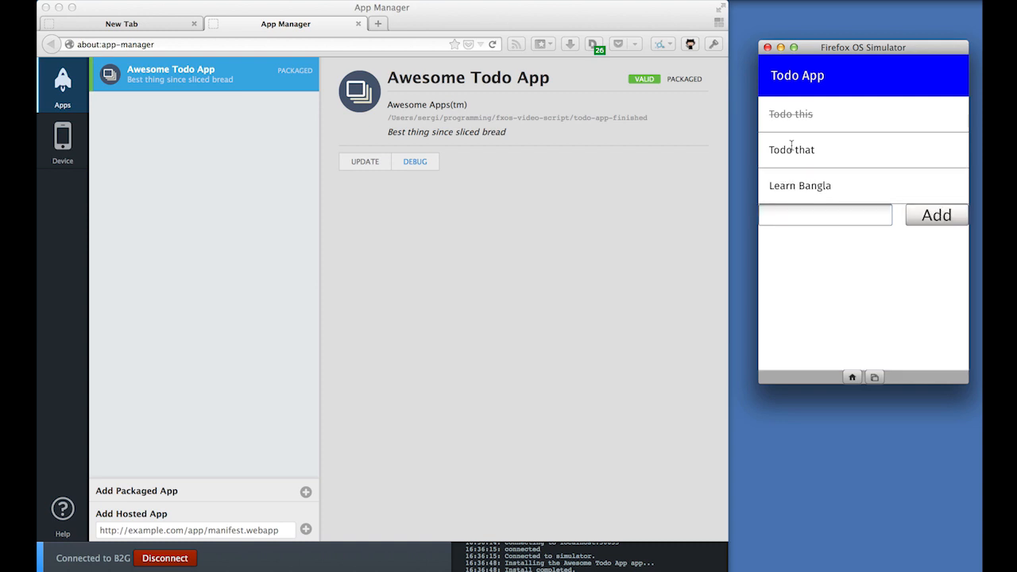
left_click(799, 184)
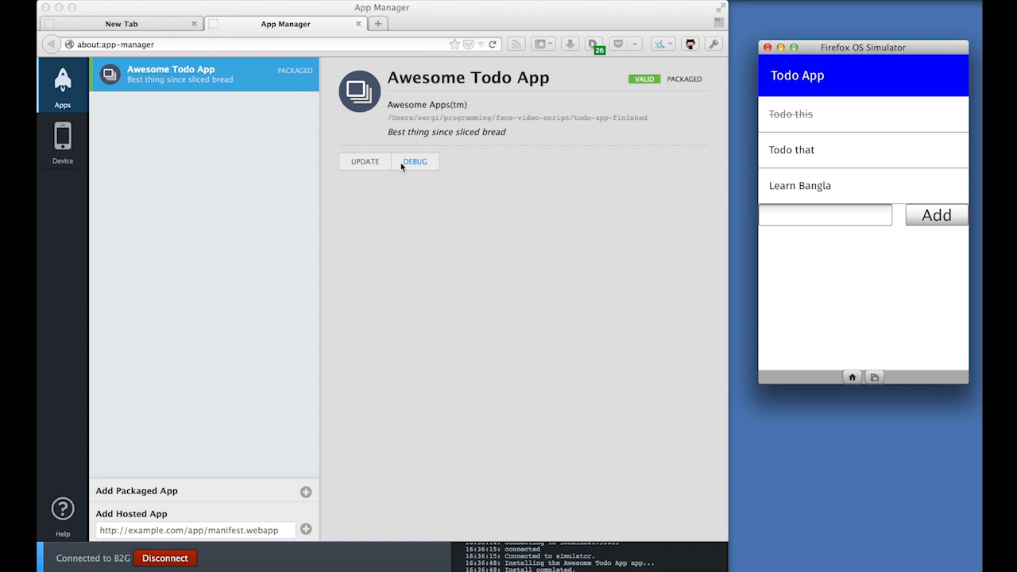
mouse_move(453, 191)
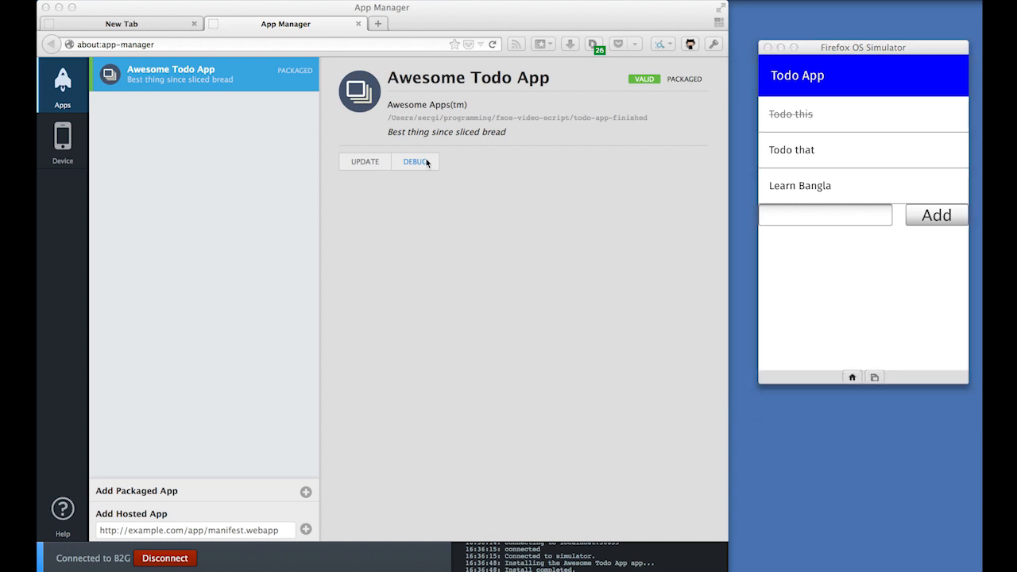
- Debug the running app and edit div#header's text to 'Awesome Todo App' in the Inspector
left_click(415, 162)
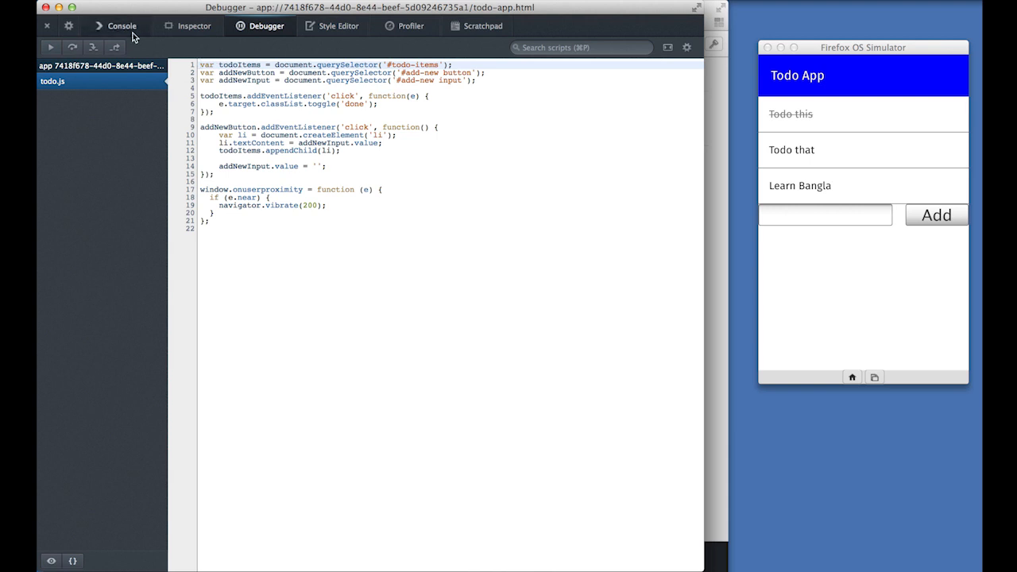
mouse_move(241, 32)
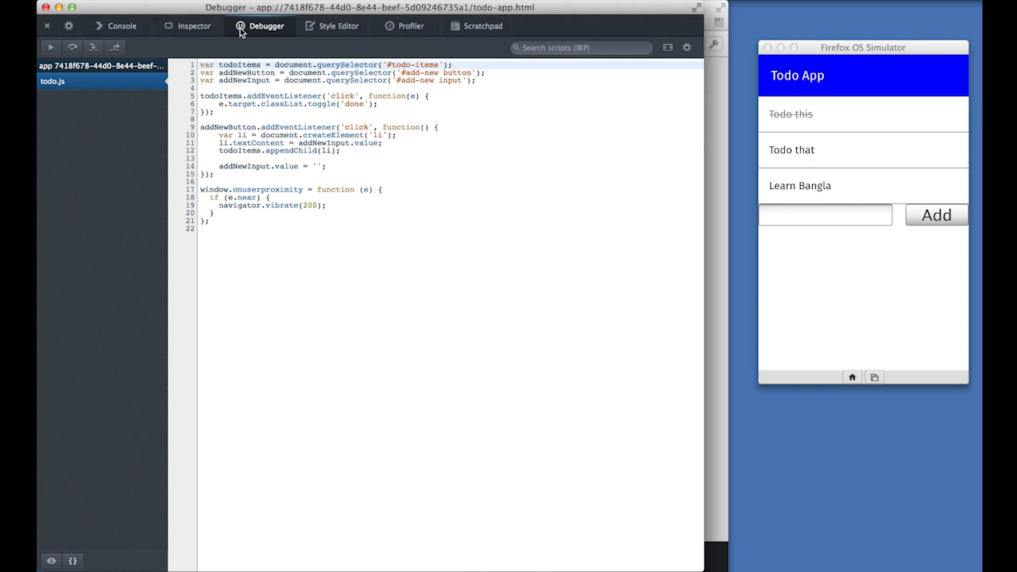
left_click(194, 25)
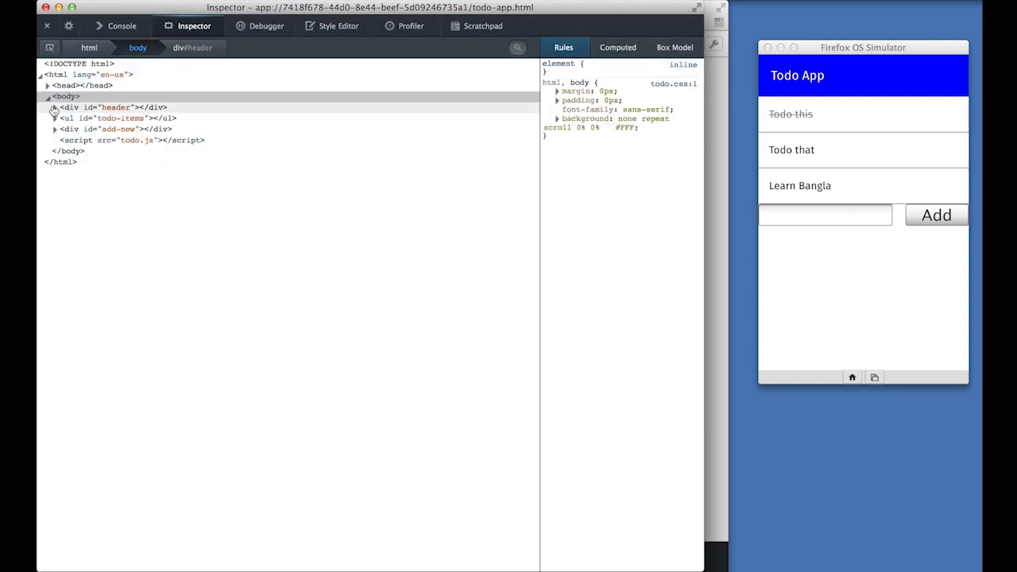
left_click(54, 108)
type("Awesome Todo App")
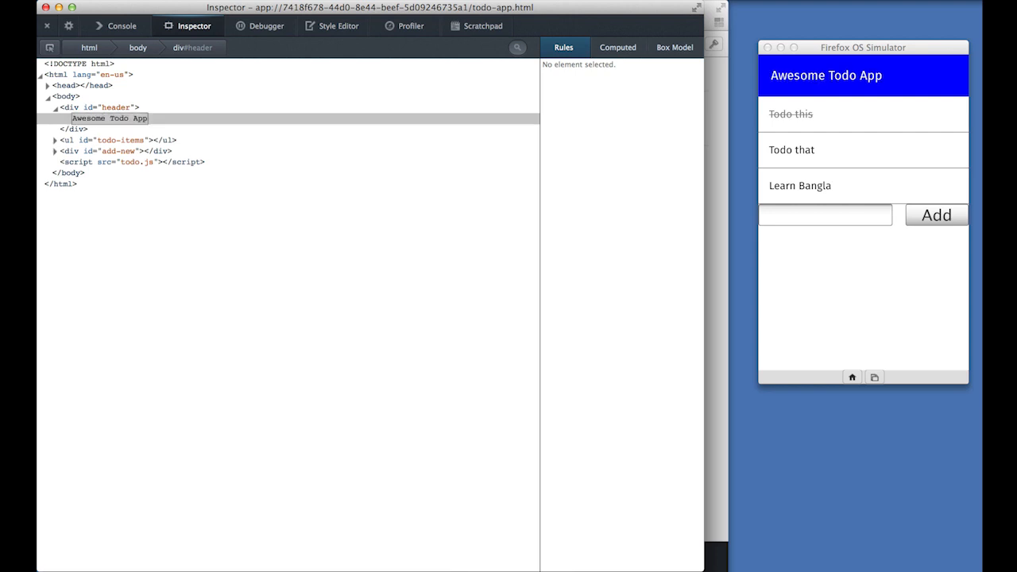
mouse_move(288, 69)
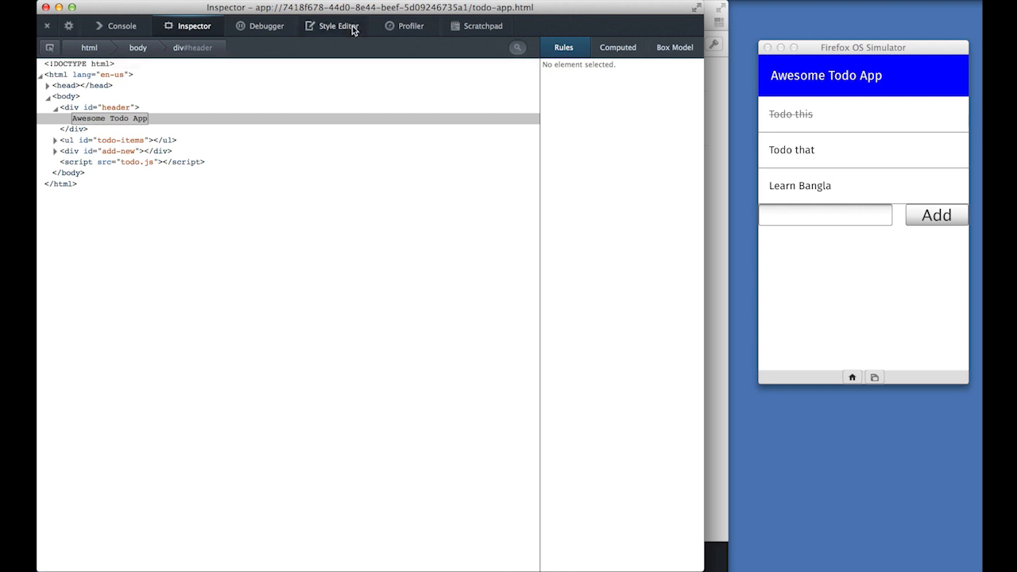
- Change the #header background to green in the app's stylesheet via the Style Editor
left_click(337, 26)
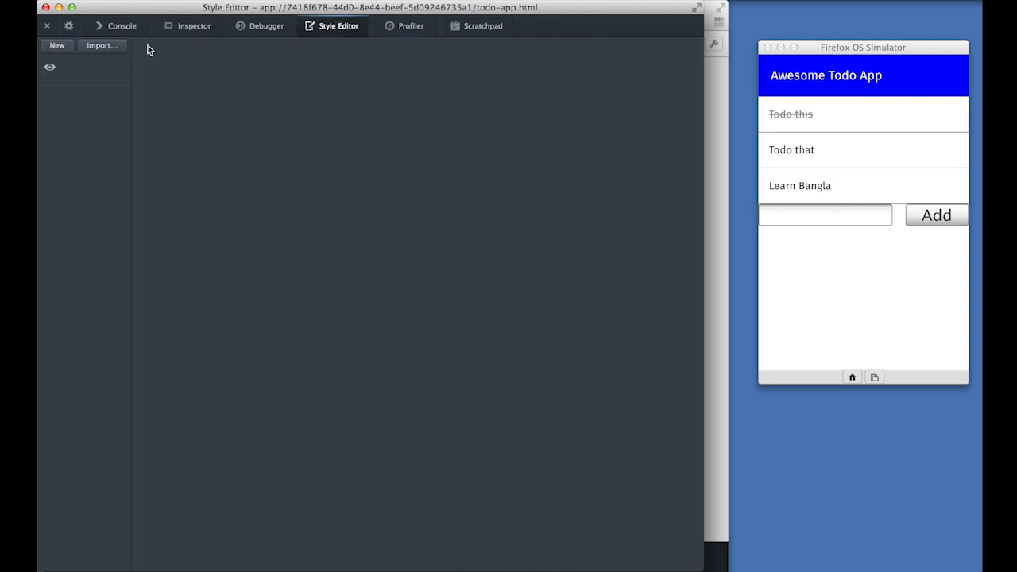
left_click(82, 67)
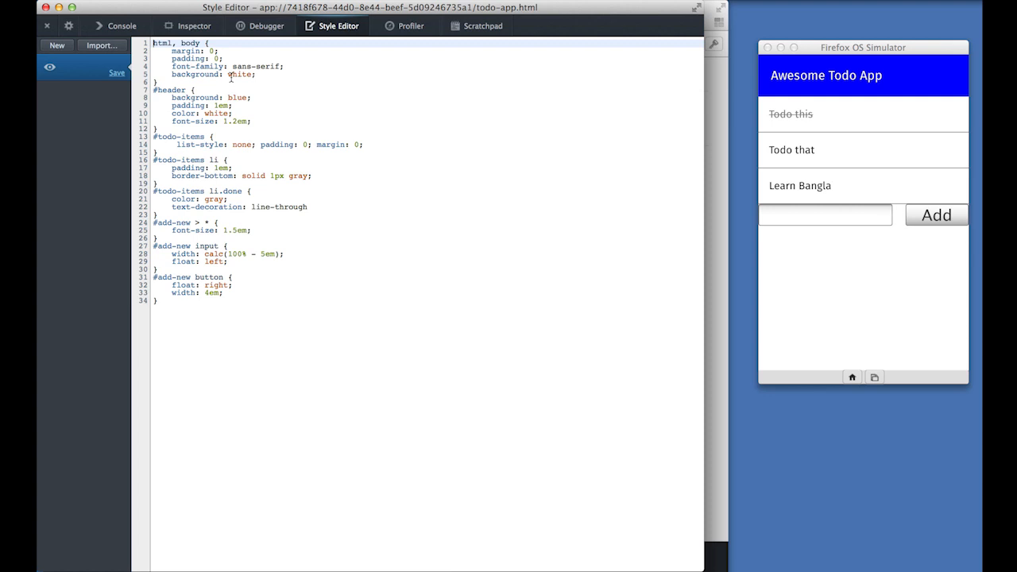
mouse_move(240, 98)
type("green")
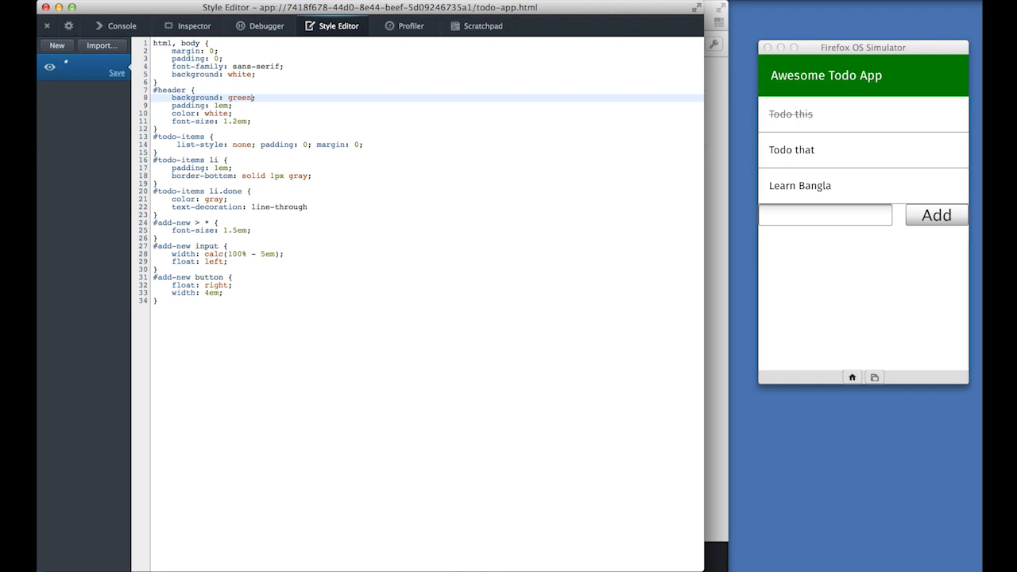
left_click(233, 105)
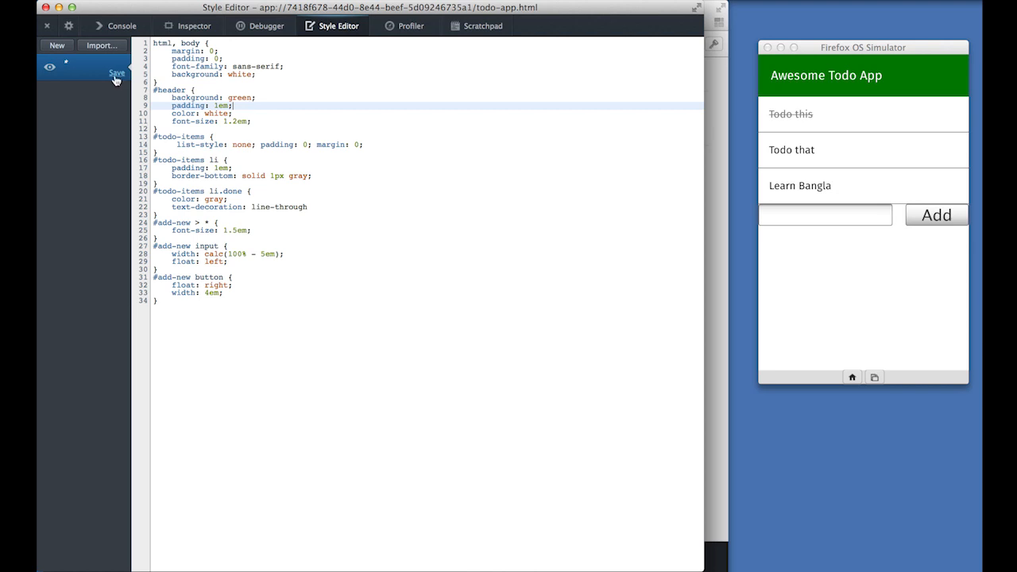
- Save the edited stylesheet as todo.css, replacing the existing file
left_click(118, 73)
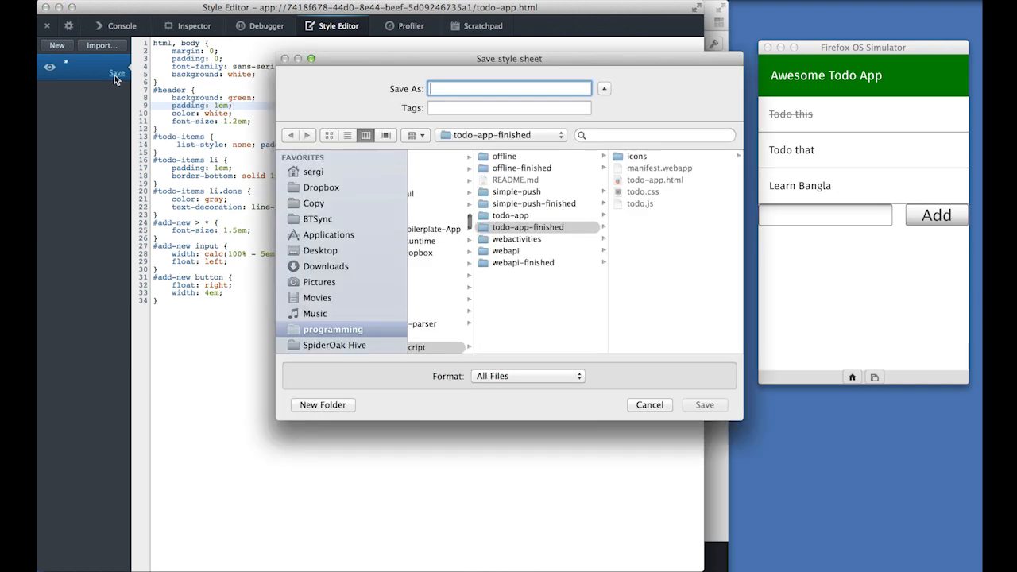
type("todo.css")
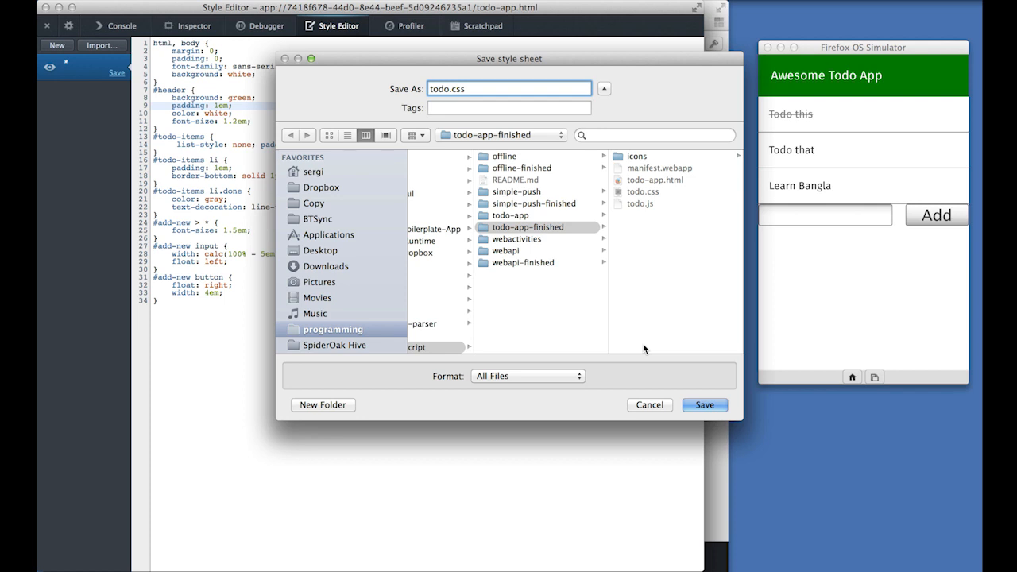
left_click(702, 405)
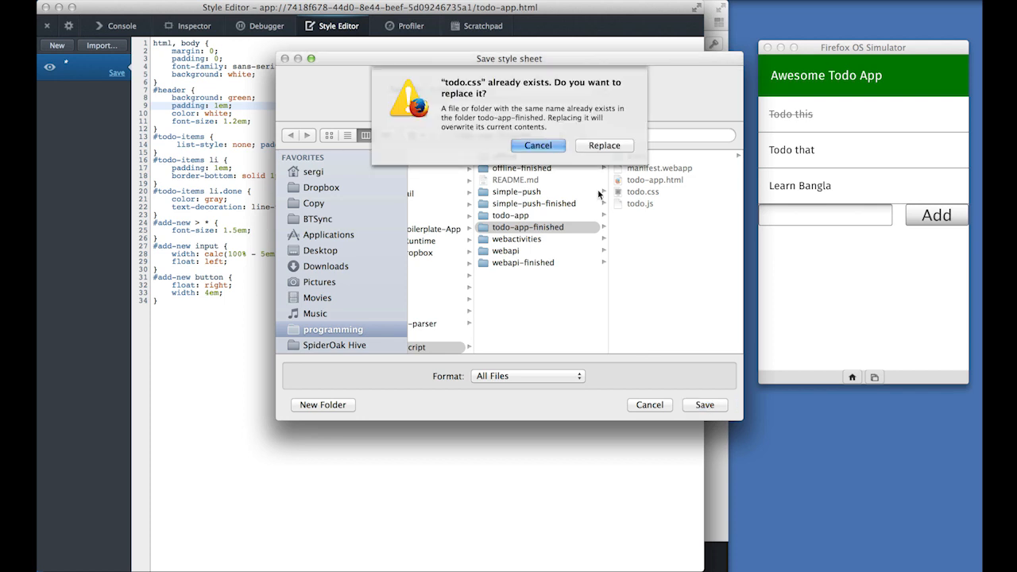
left_click(603, 145)
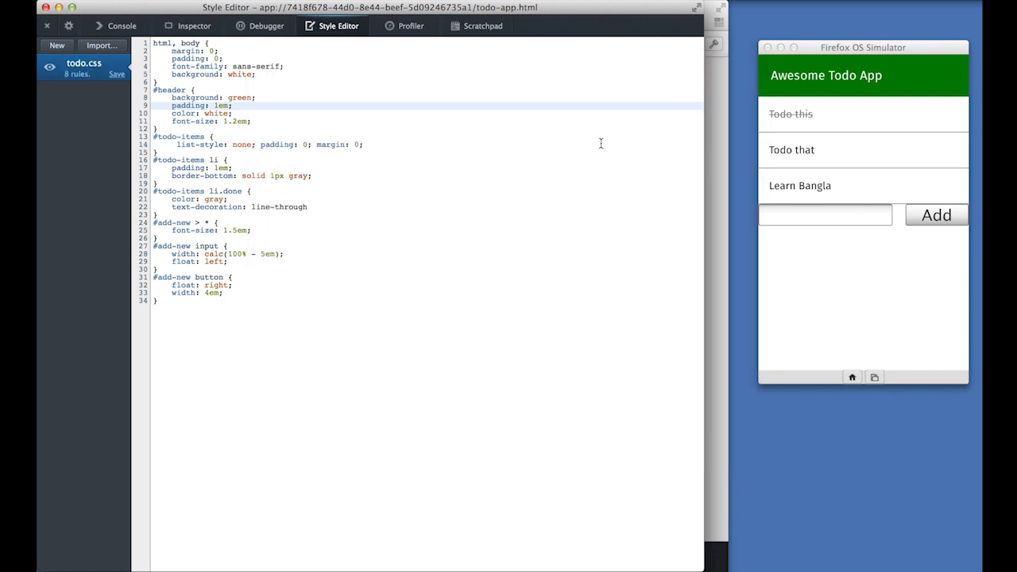
- Set a breakpoint on line 10 of todo.js and submit 'Learn Chinese' so execution pauses there
left_click(266, 26)
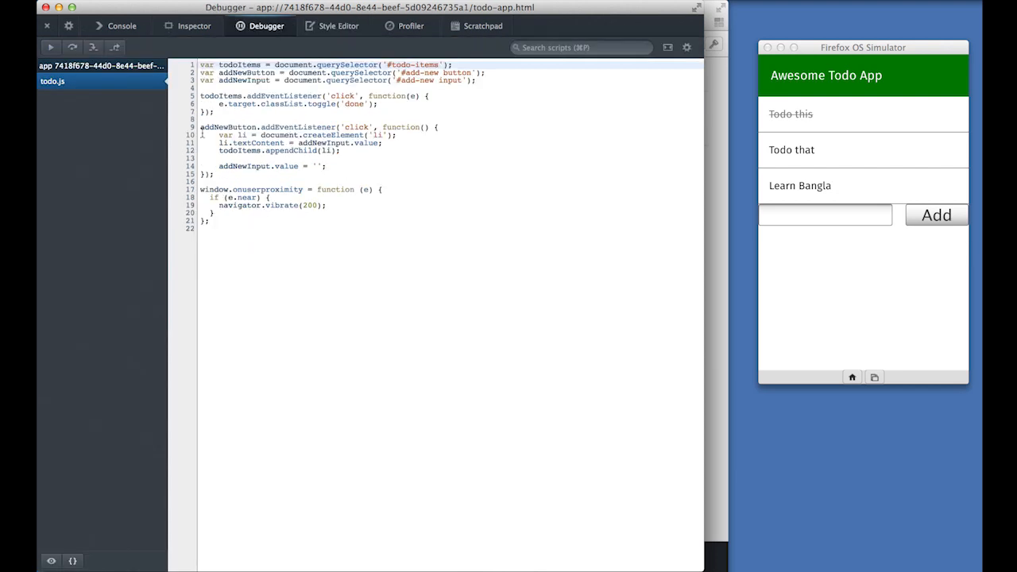
left_click(190, 133)
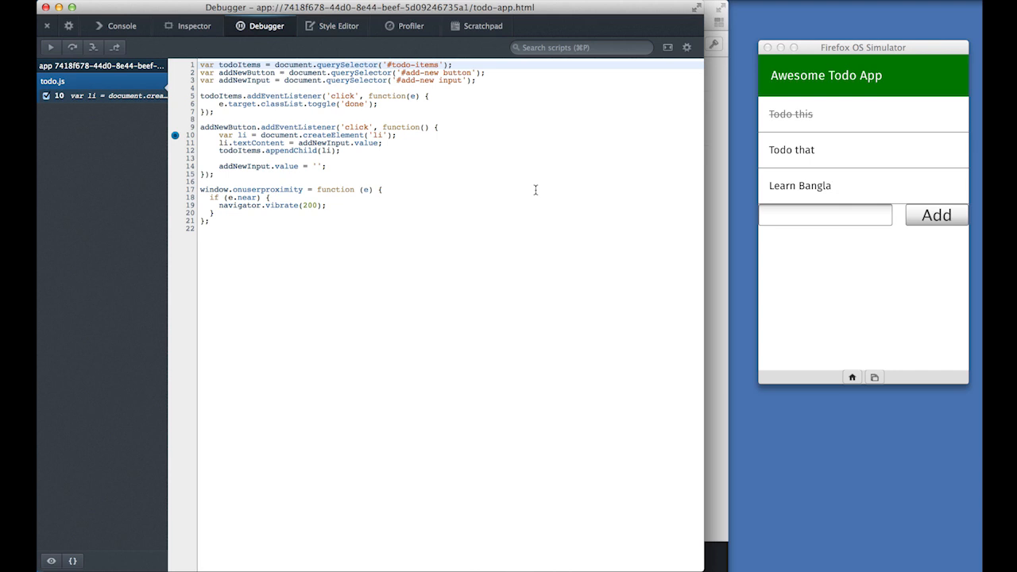
mouse_move(808, 218)
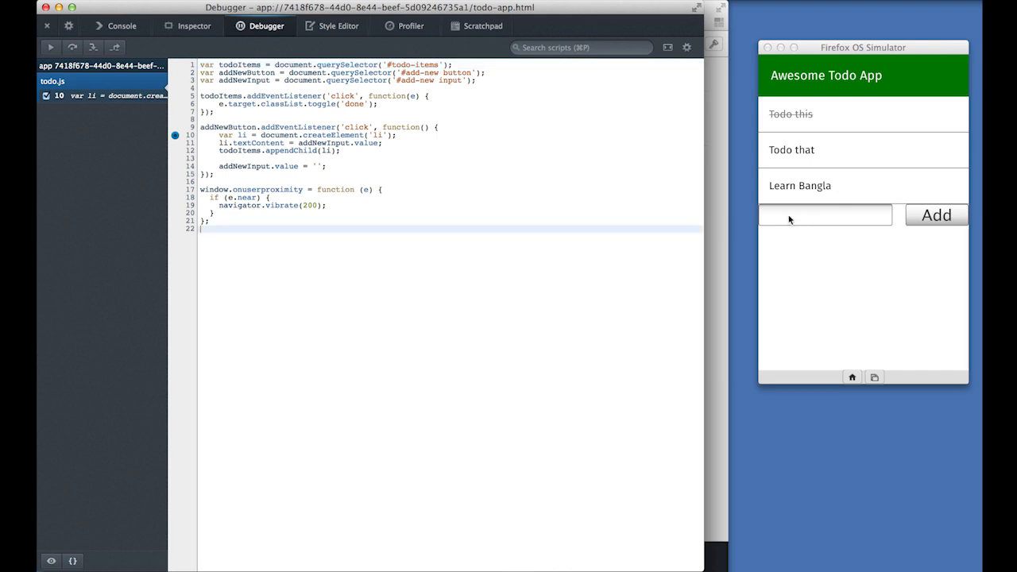
left_click(824, 215)
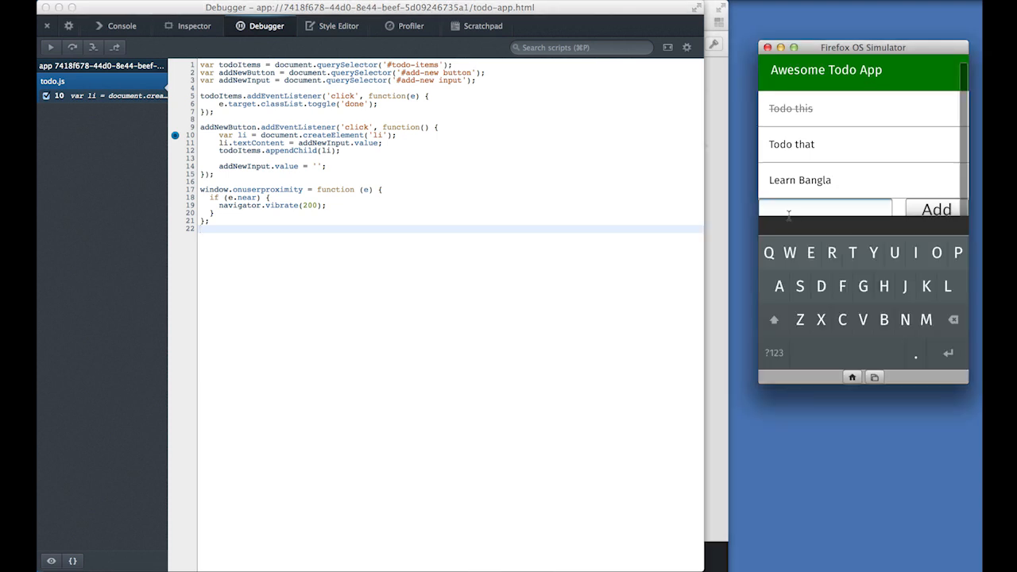
type("L")
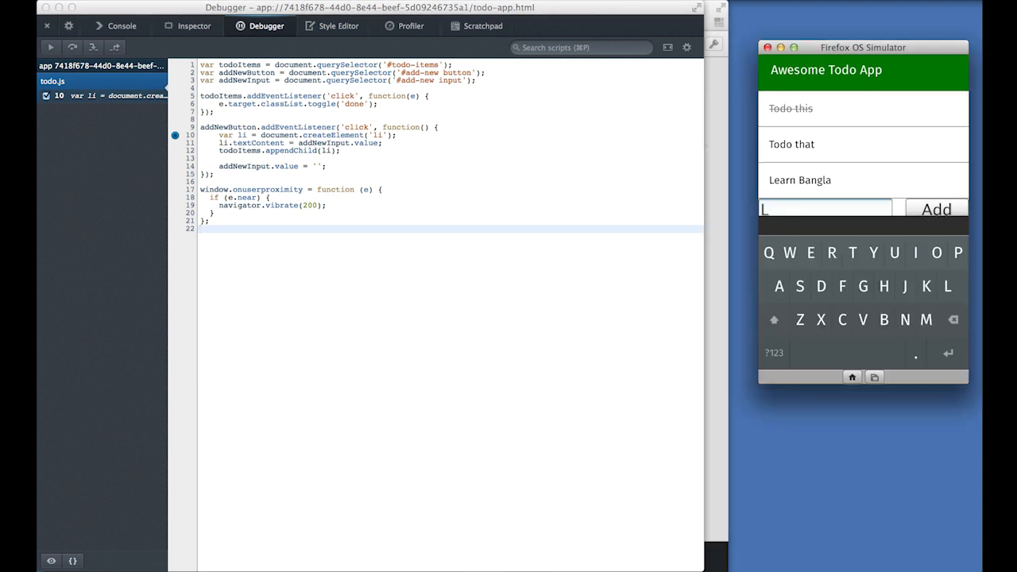
type("earn Chinese")
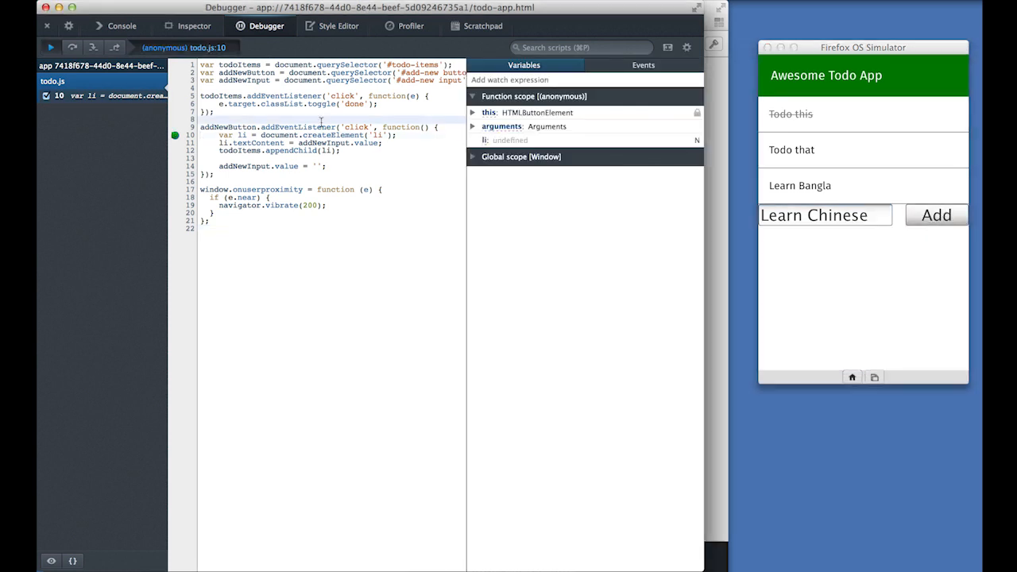
- Step over, watch addNewInput.value changed to 'Learn more Chinese', and resume to add that task
left_click(72, 47)
type("a")
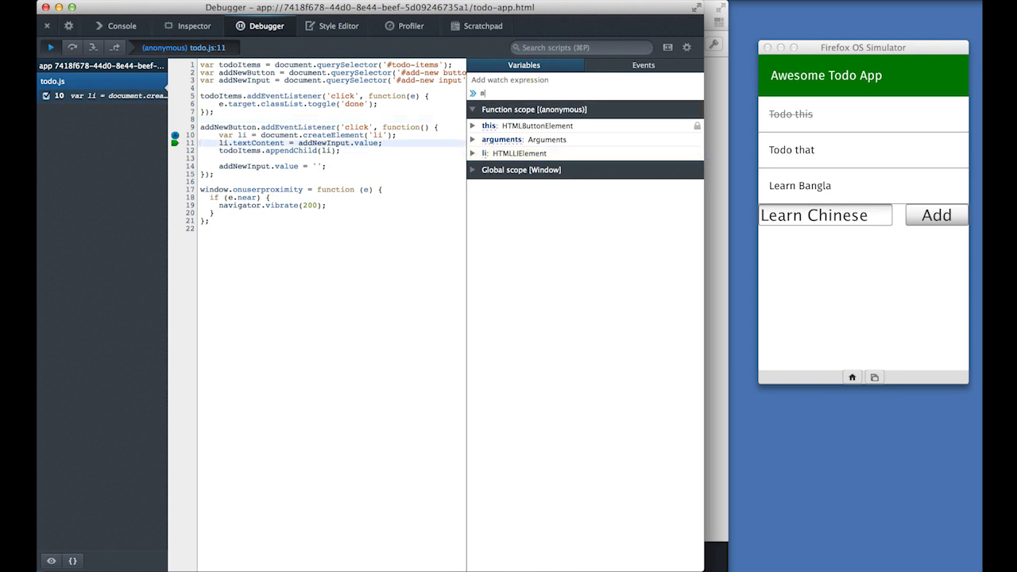
type("ddNewInput.value")
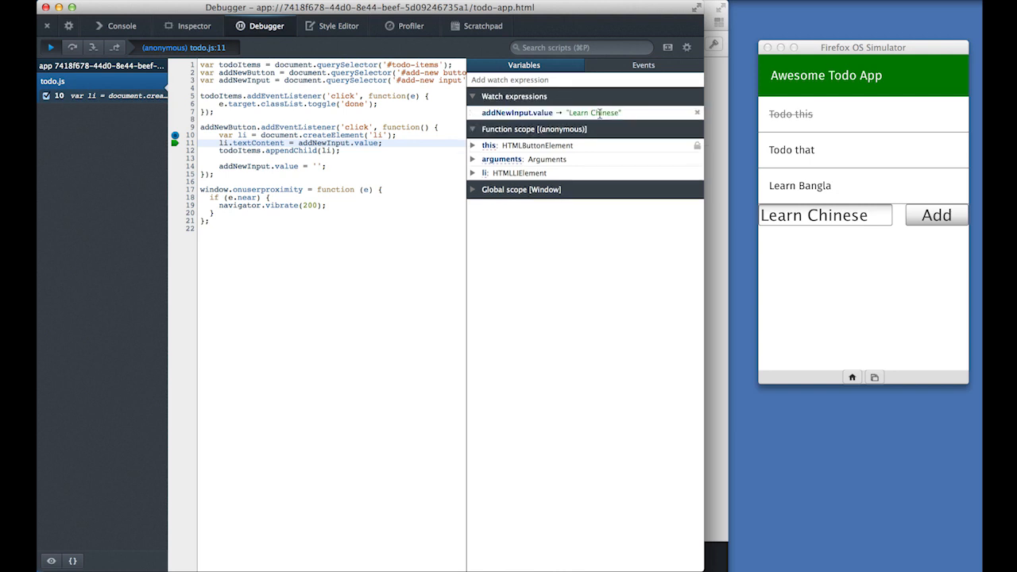
left_click(594, 111)
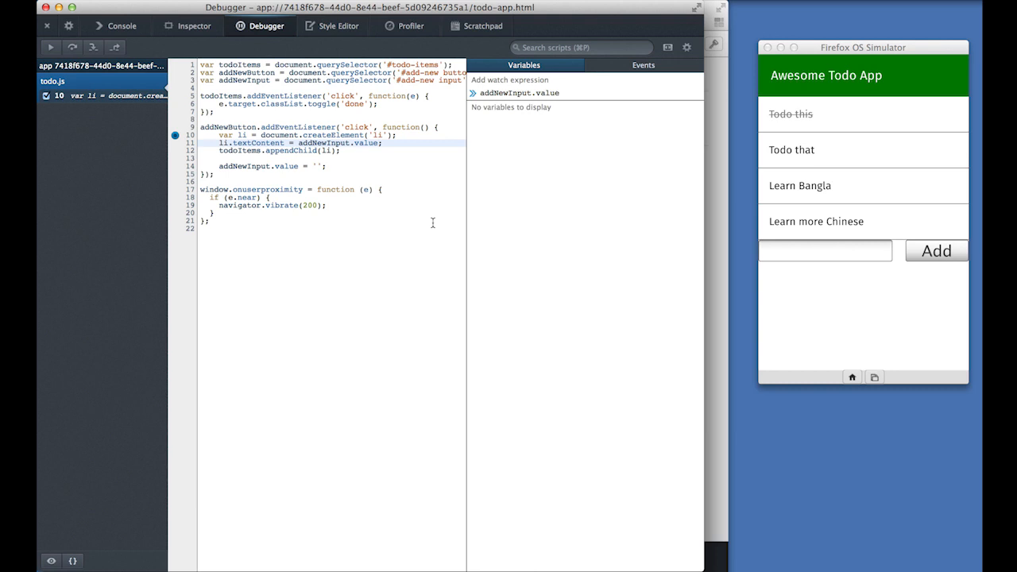
mouse_move(384, 184)
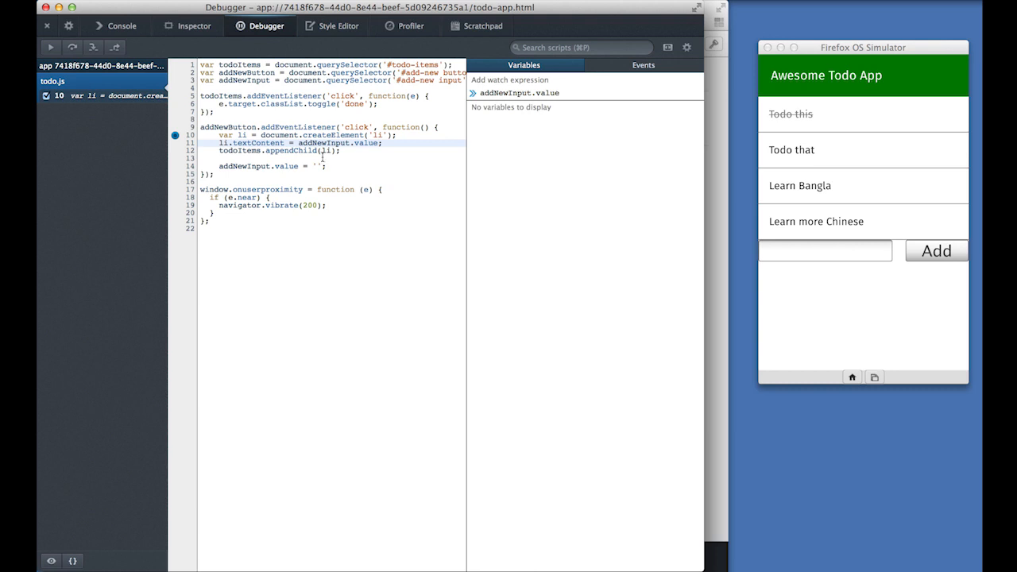
- Run alert('Hello world') from the console and dismiss the alert in the simulator
left_click(121, 25)
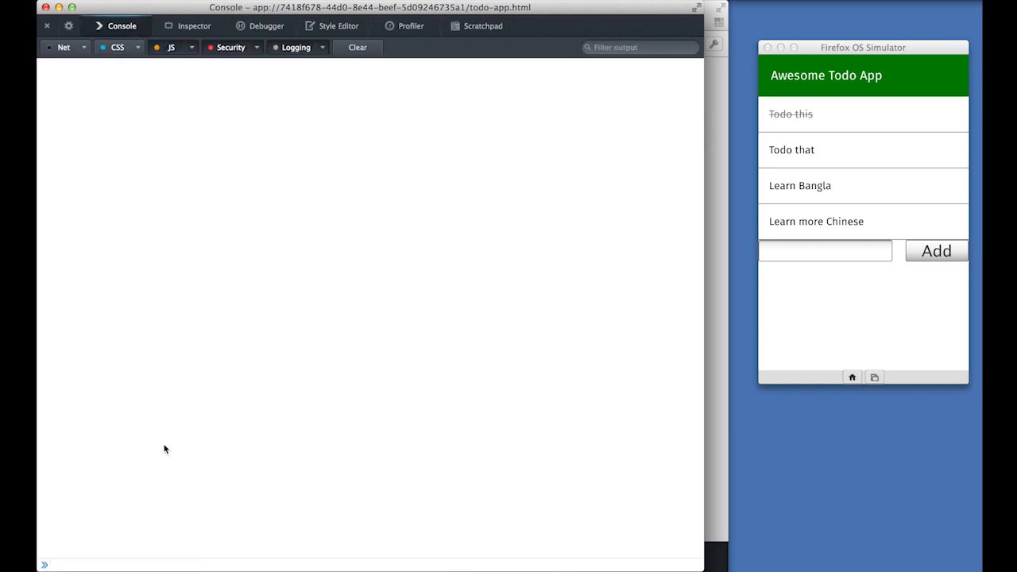
type("alert('")
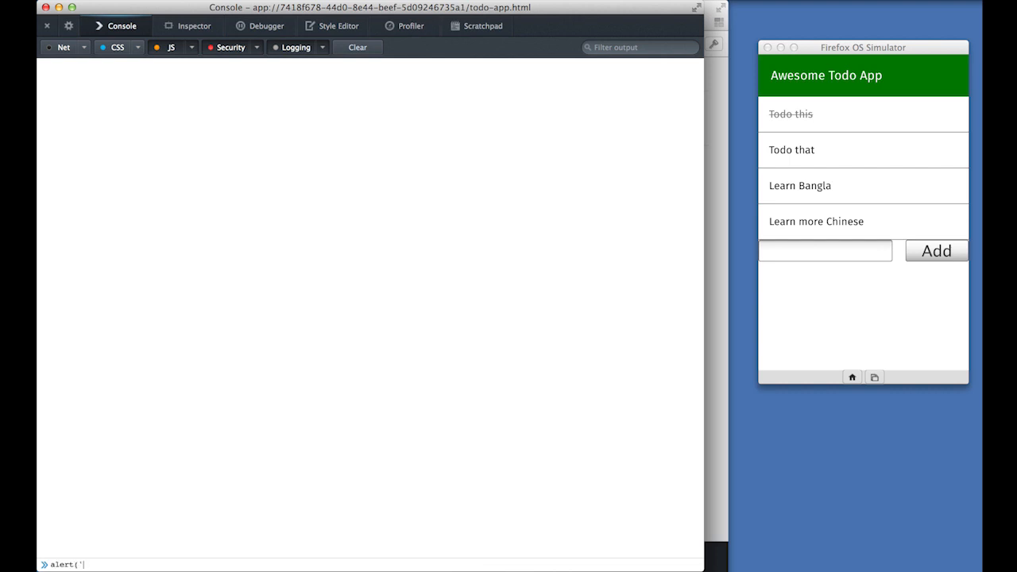
type("Hello world')")
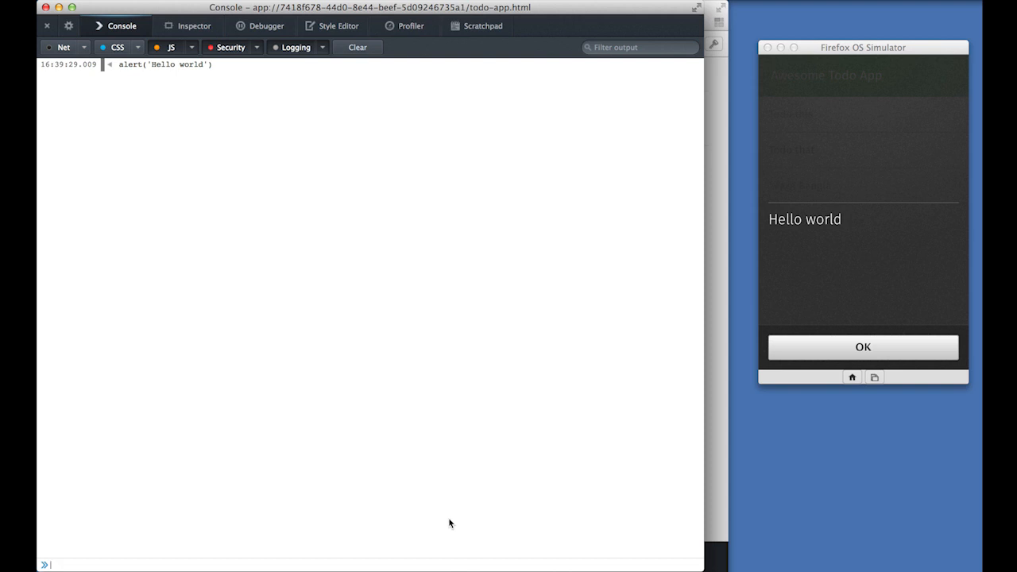
left_click(863, 347)
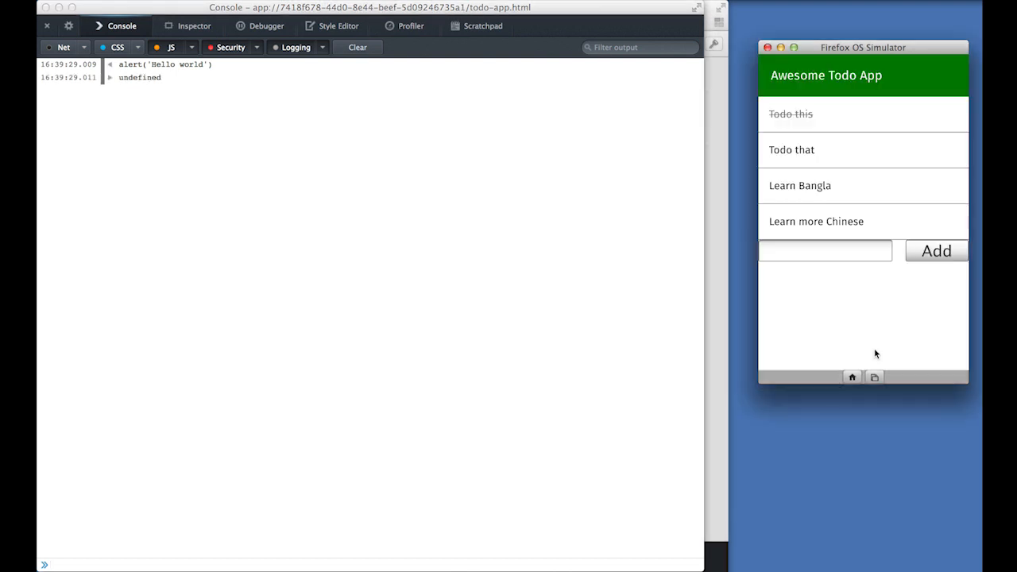
mouse_move(432, 335)
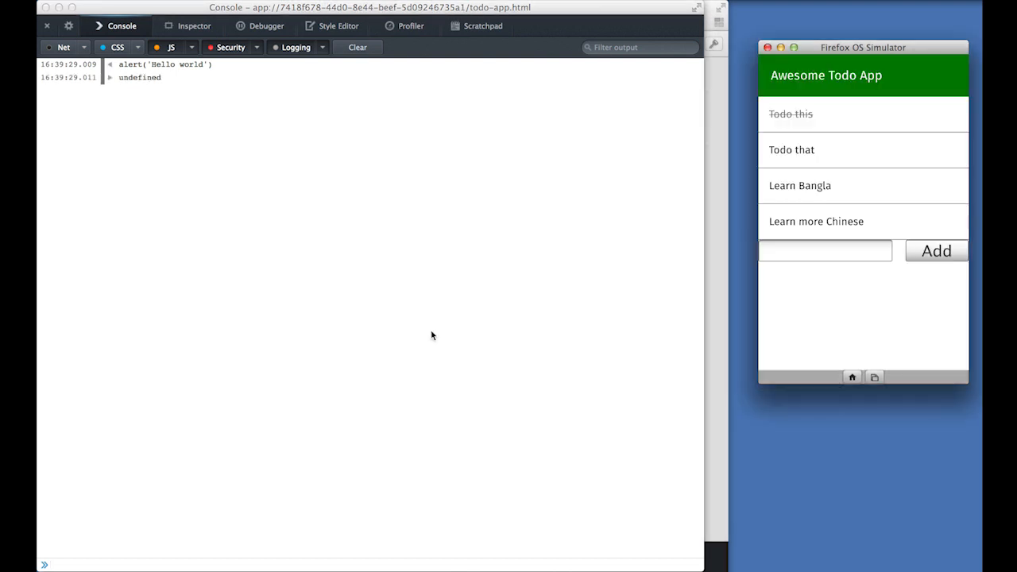